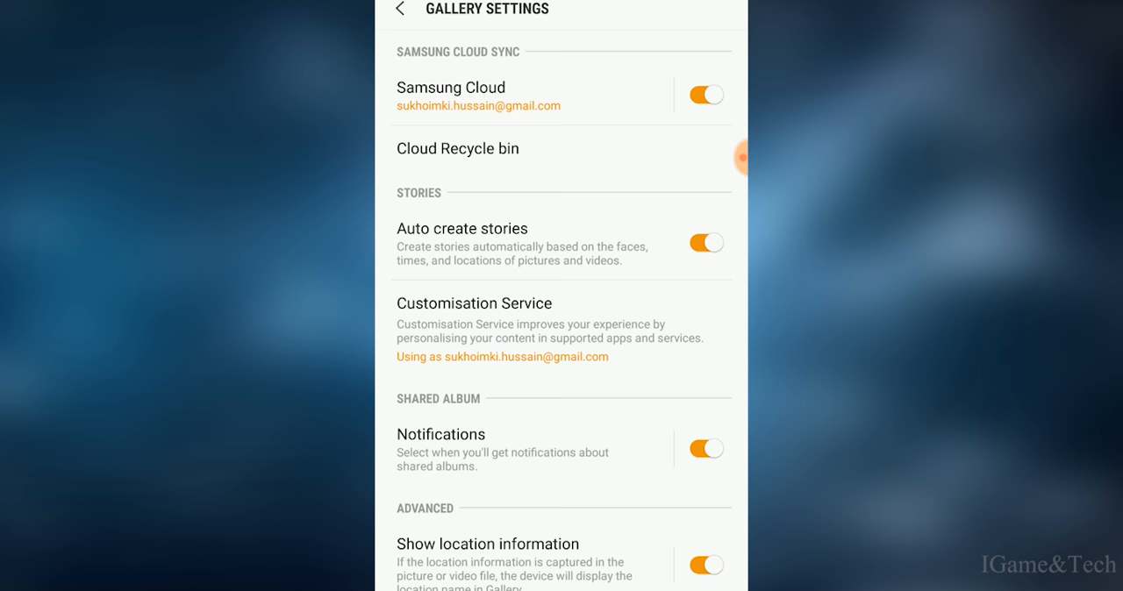
- Open Samsung Cloud from Gallery Settings to reach the Gallery sync page
left_click(450, 87)
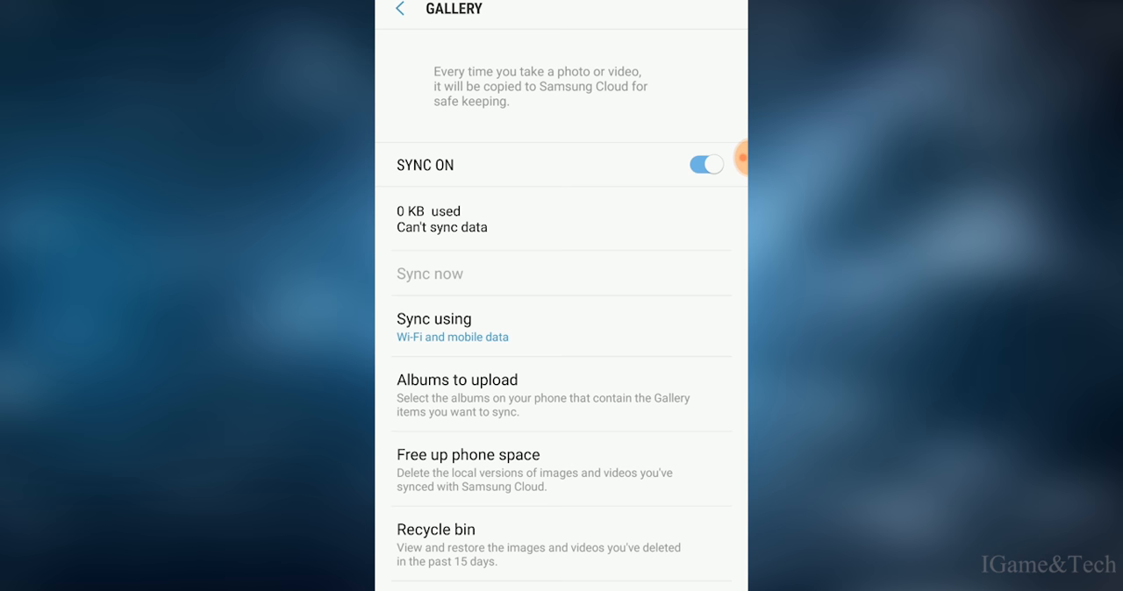
- Open the Recycle bin from the Gallery sync page to view recently deleted items
left_click(435, 529)
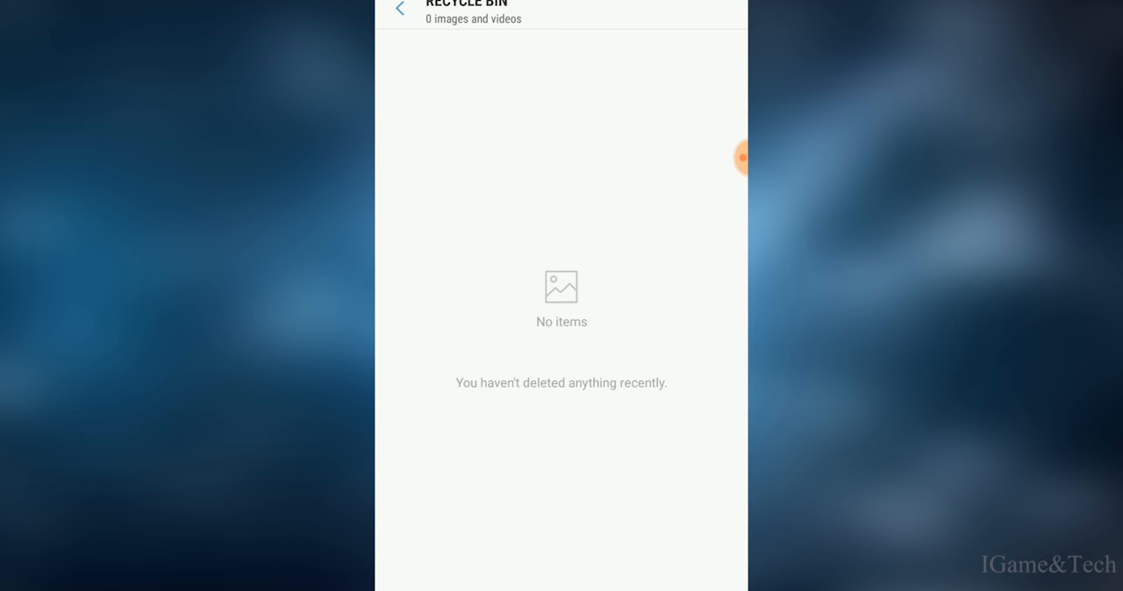
- Go back to the sync settings and open the Cloud Recycle bin
left_click(407, 13)
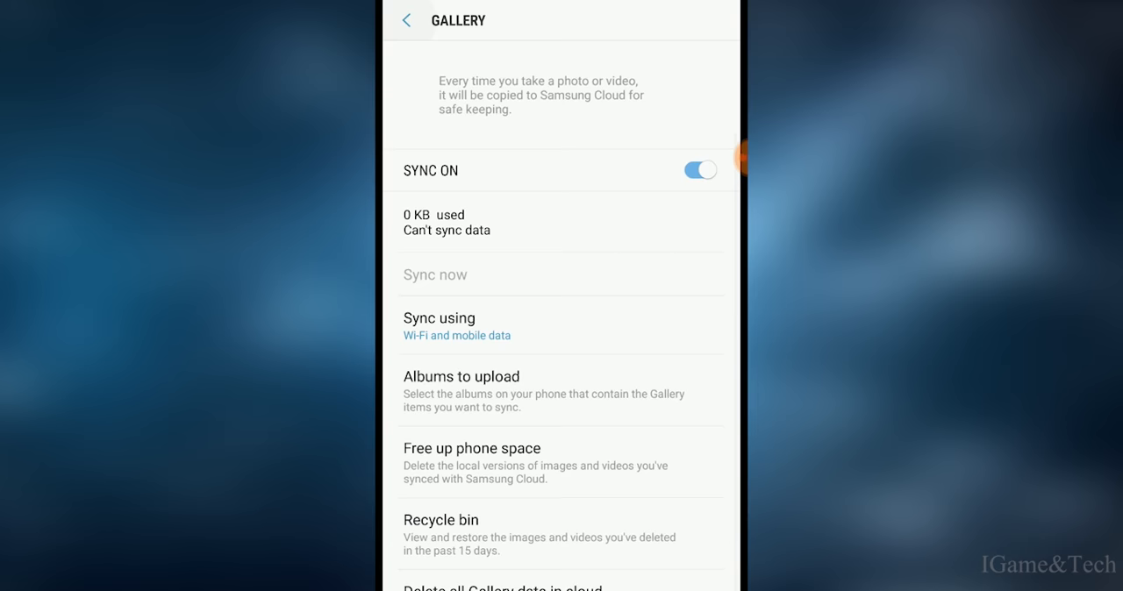
left_click(441, 520)
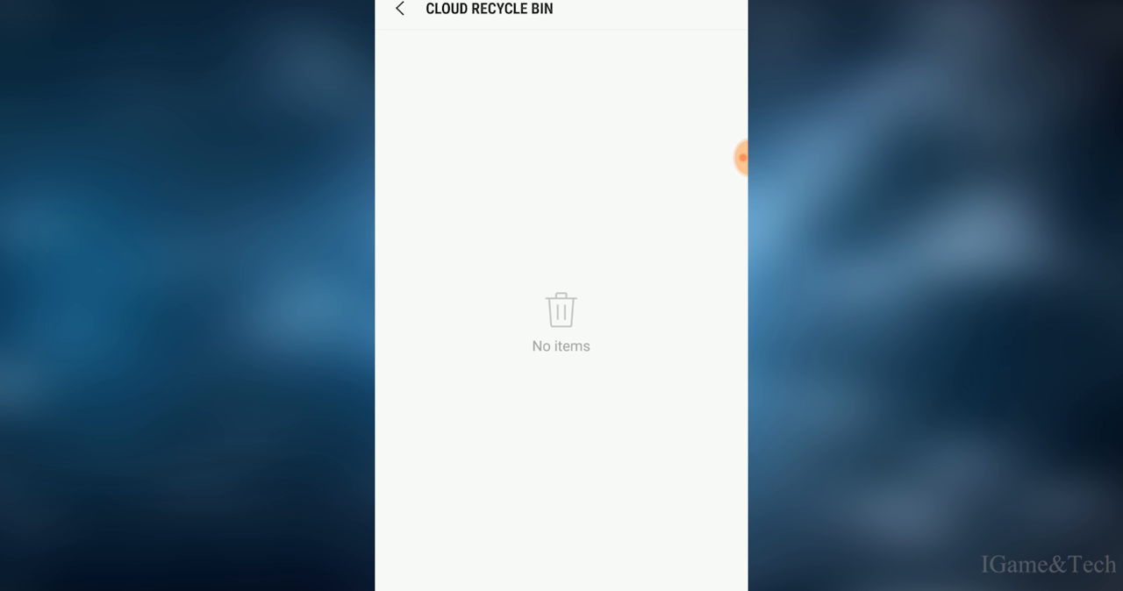